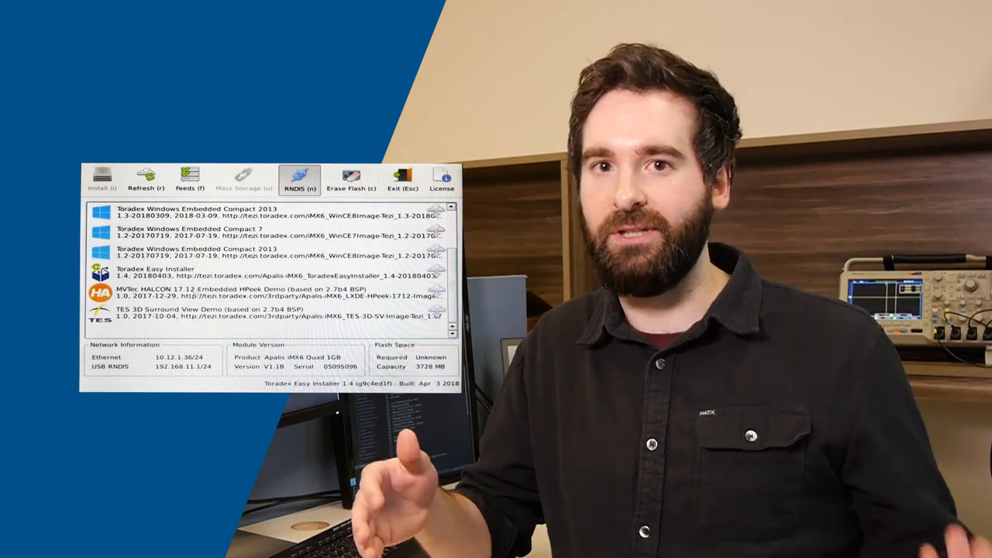
# Select the TES 3D Surround View Demo image from the available images list
pyautogui.click(271, 314)
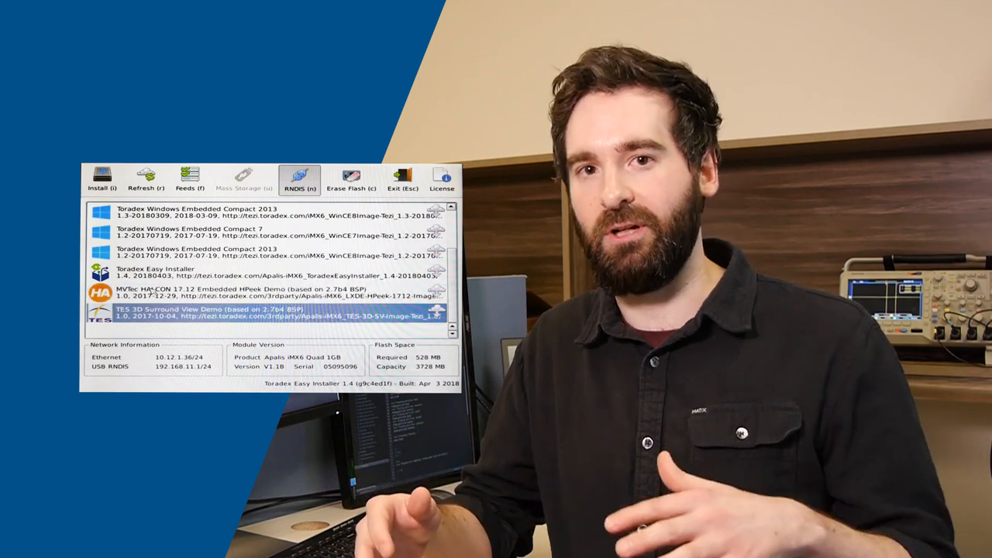
pyautogui.click(102, 179)
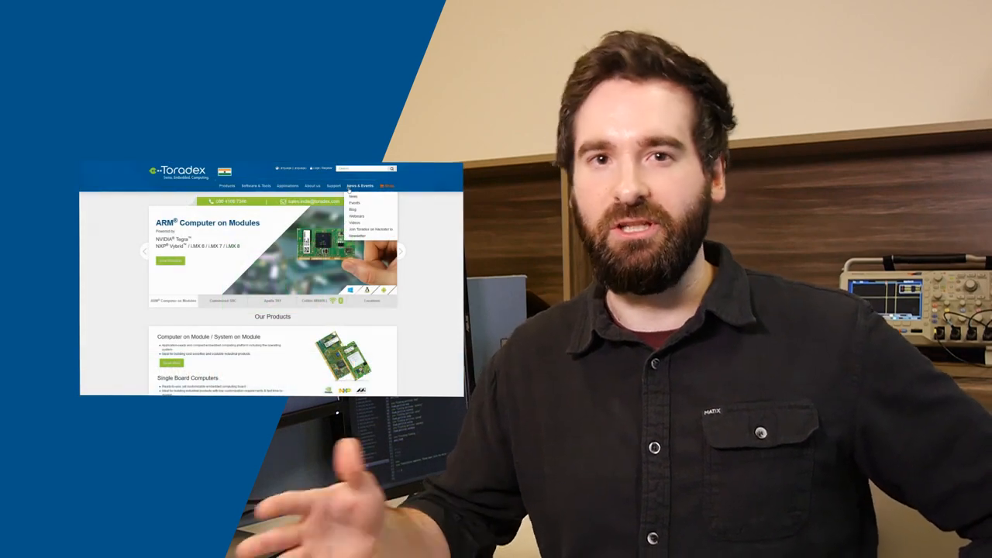
# Navigate from the Toradex home page to the company Blog via Media & Events
pyautogui.click(354, 208)
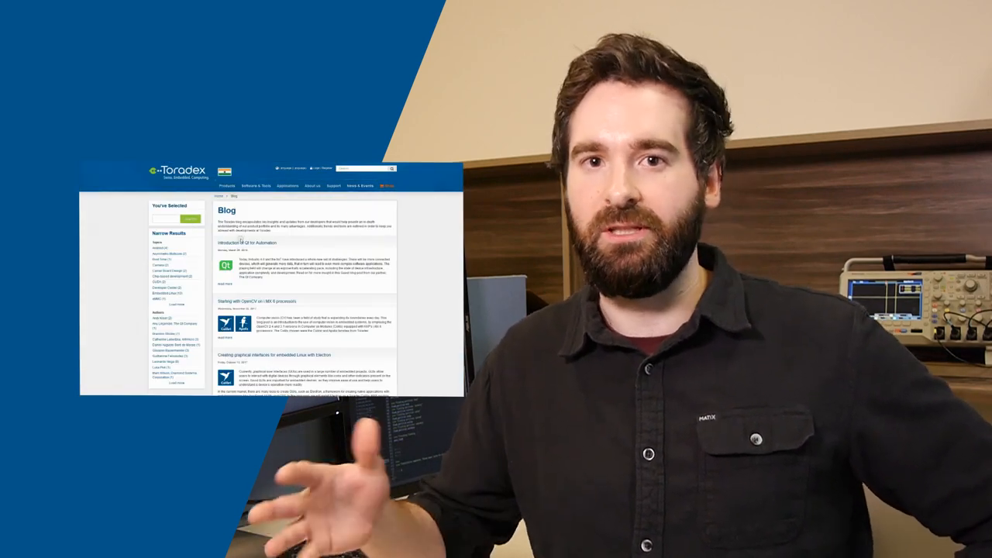
pyautogui.click(247, 242)
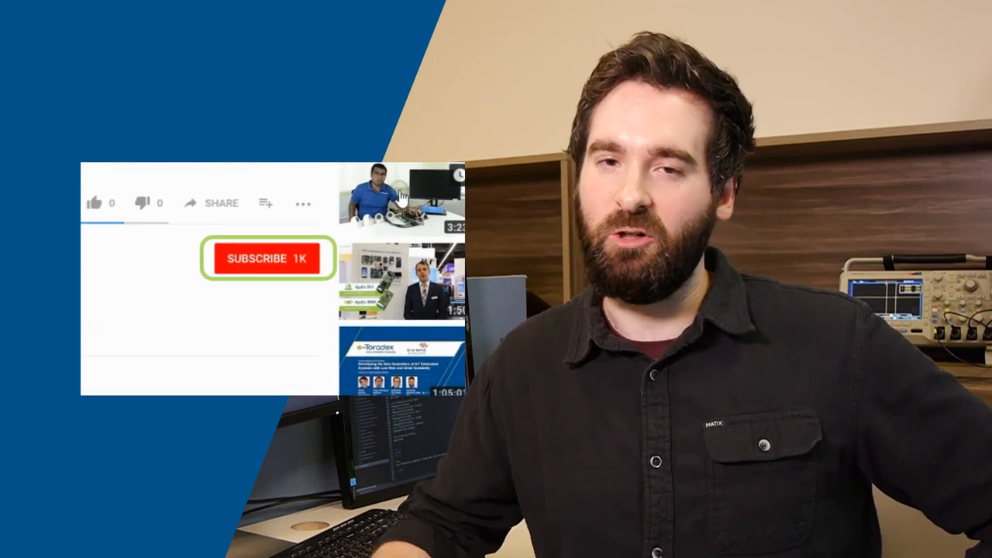
# Subscribe to the YouTube channel, bringing up the sign-in prompt
pyautogui.click(266, 257)
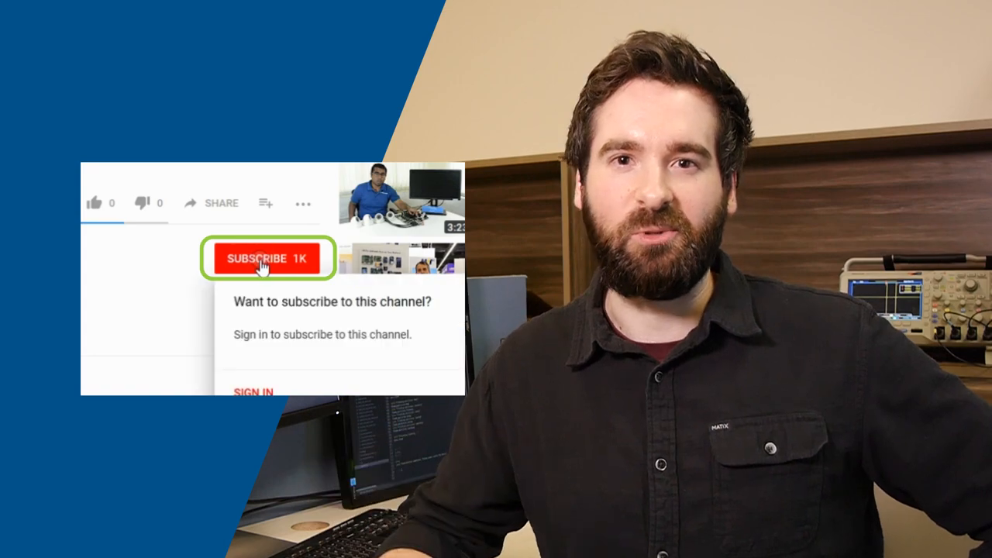